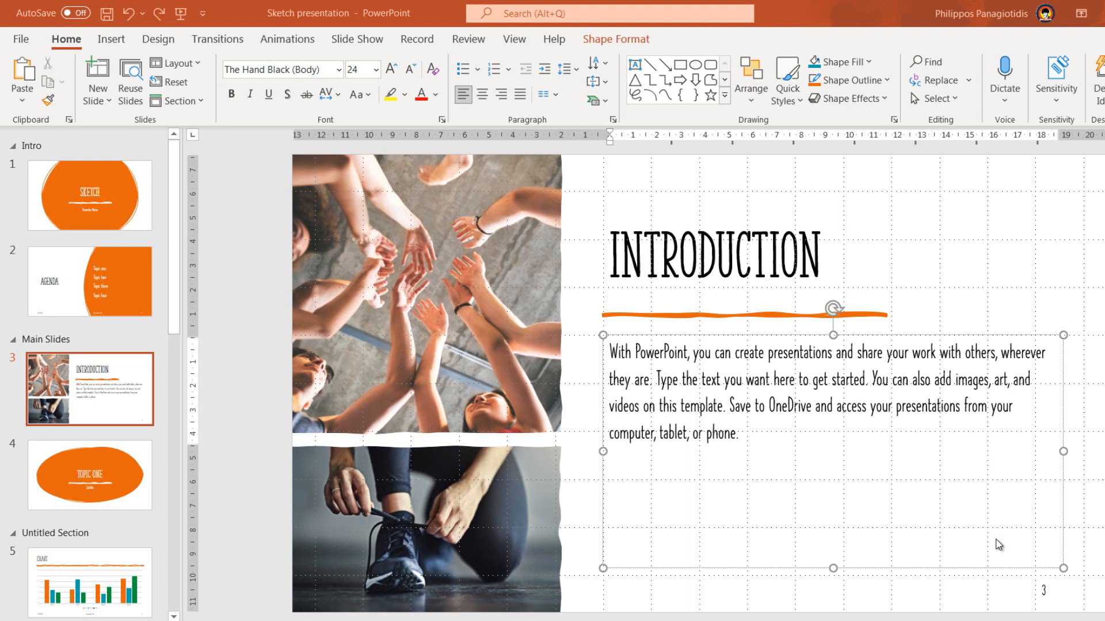
mouse_move(1060, 548)
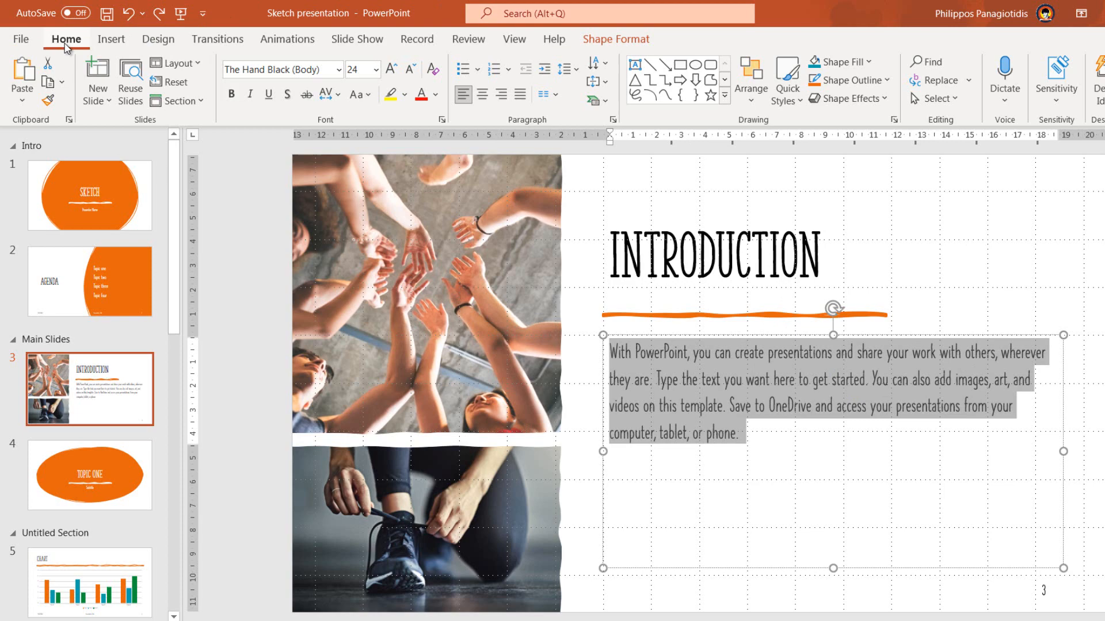
mouse_move(195, 47)
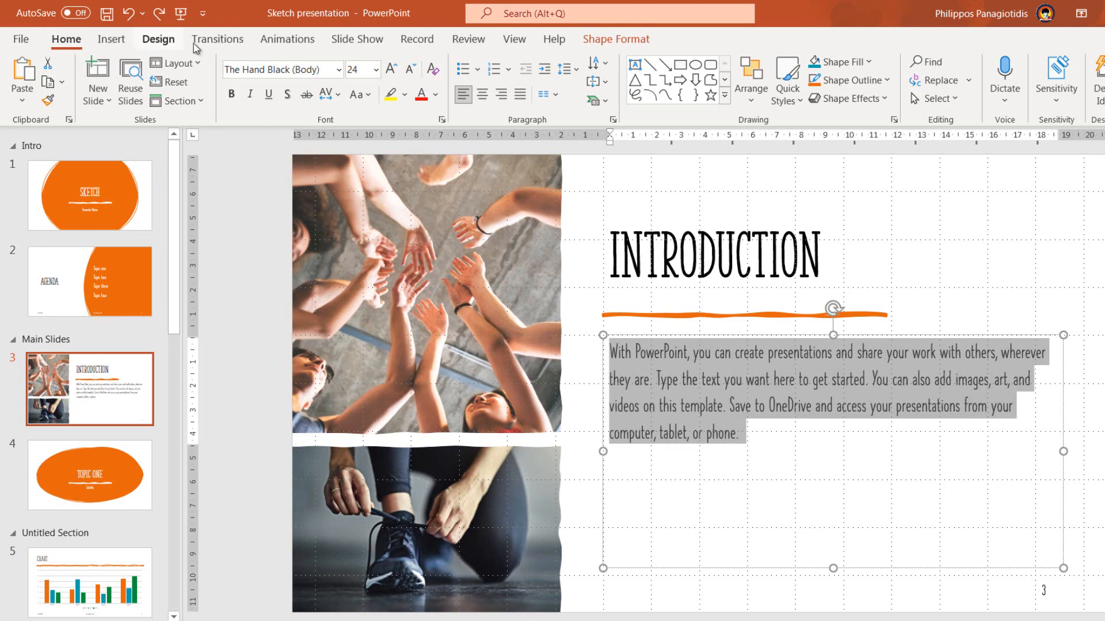
mouse_move(533, 127)
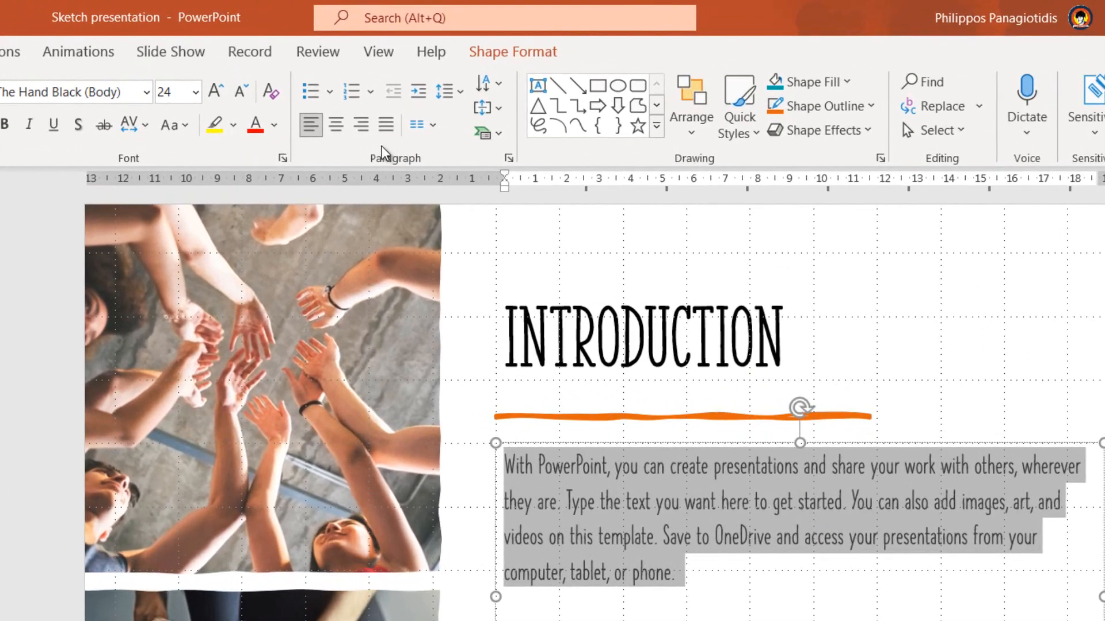
mouse_move(270, 91)
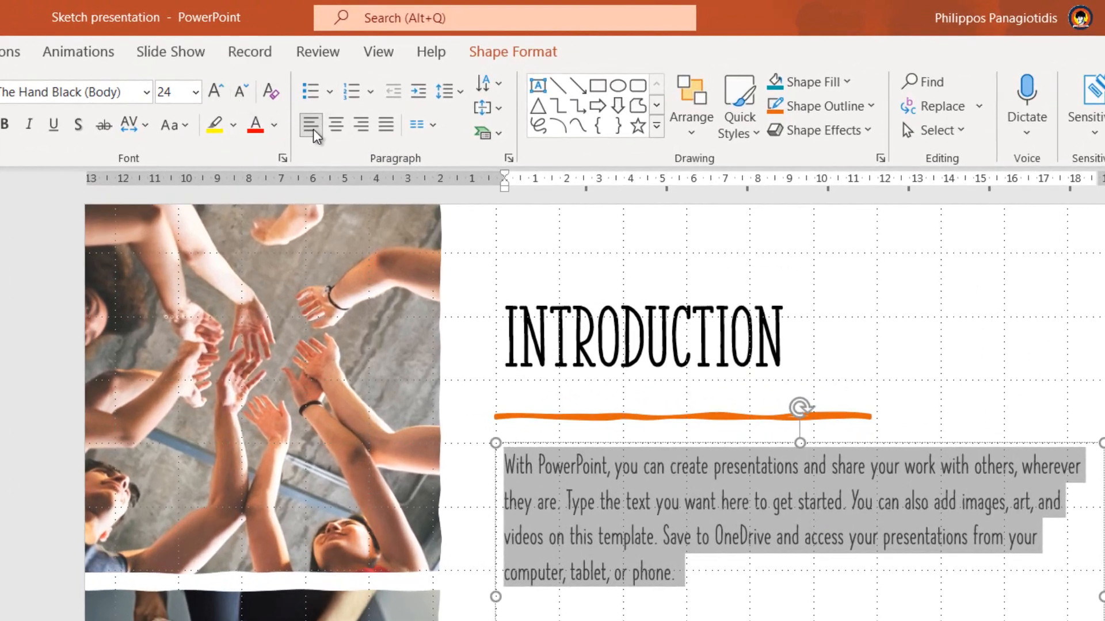
mouse_move(308, 124)
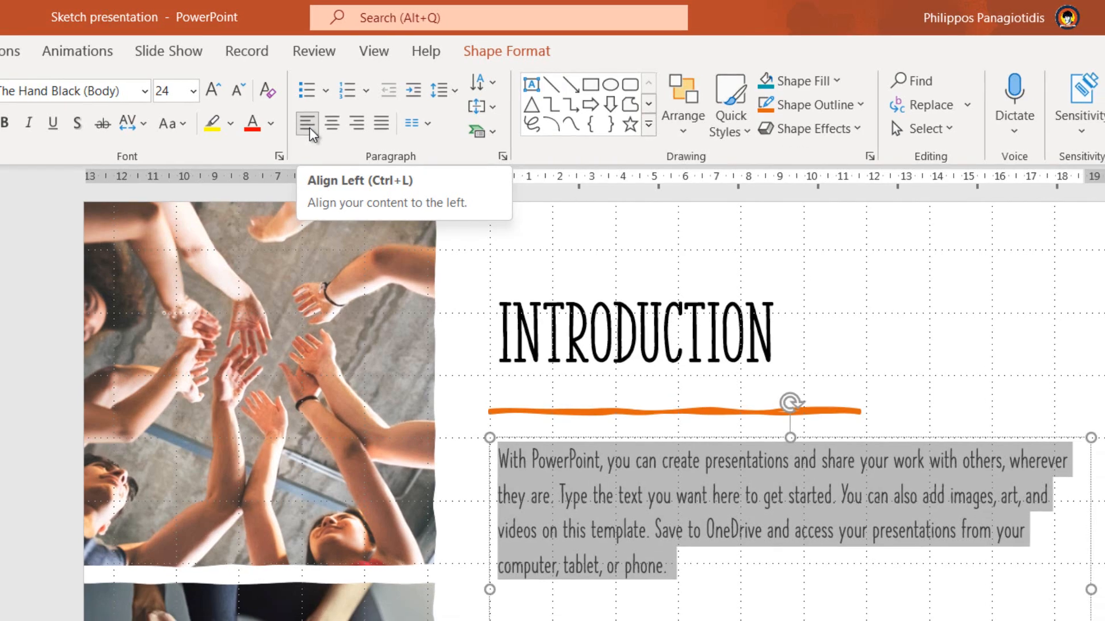
mouse_move(318, 119)
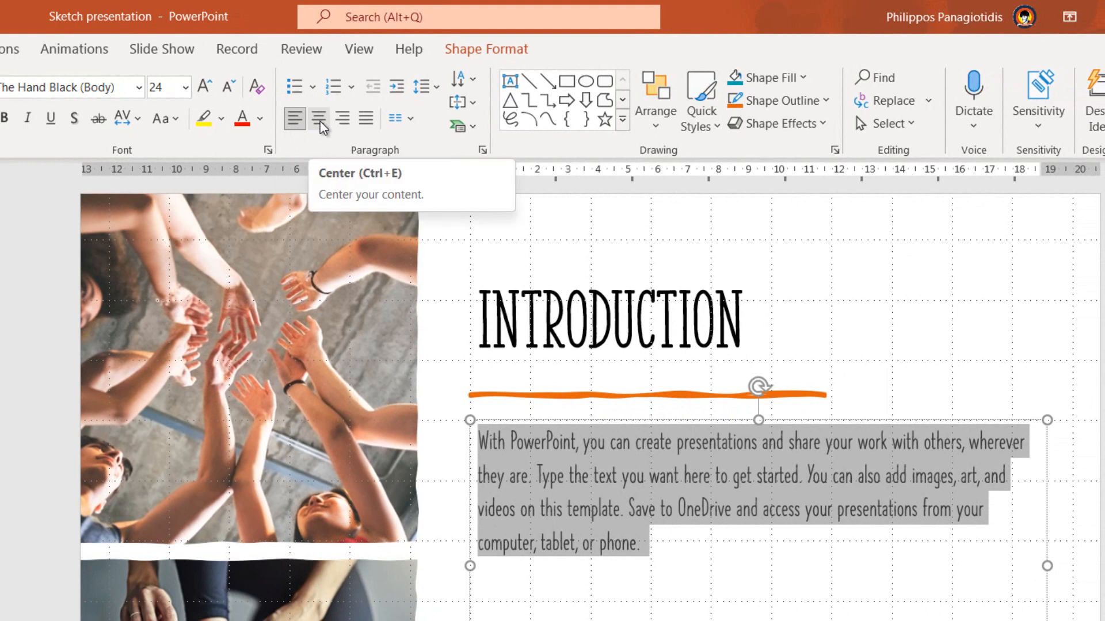
Try center and right alignment on the Introduction body paragraph, then justify it
left_click(318, 118)
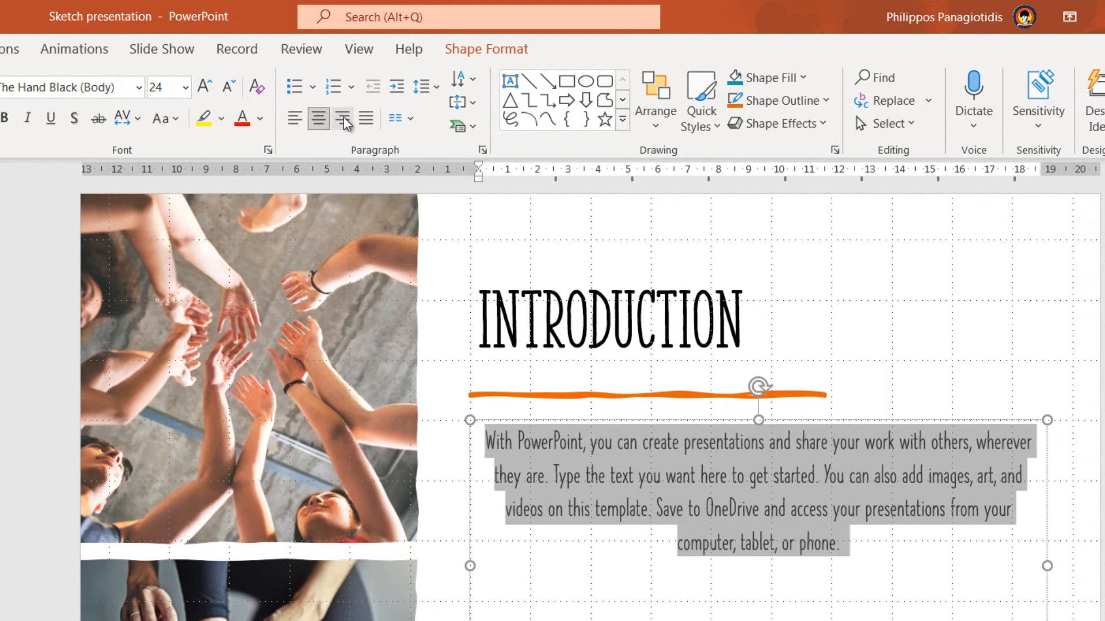
mouse_move(342, 117)
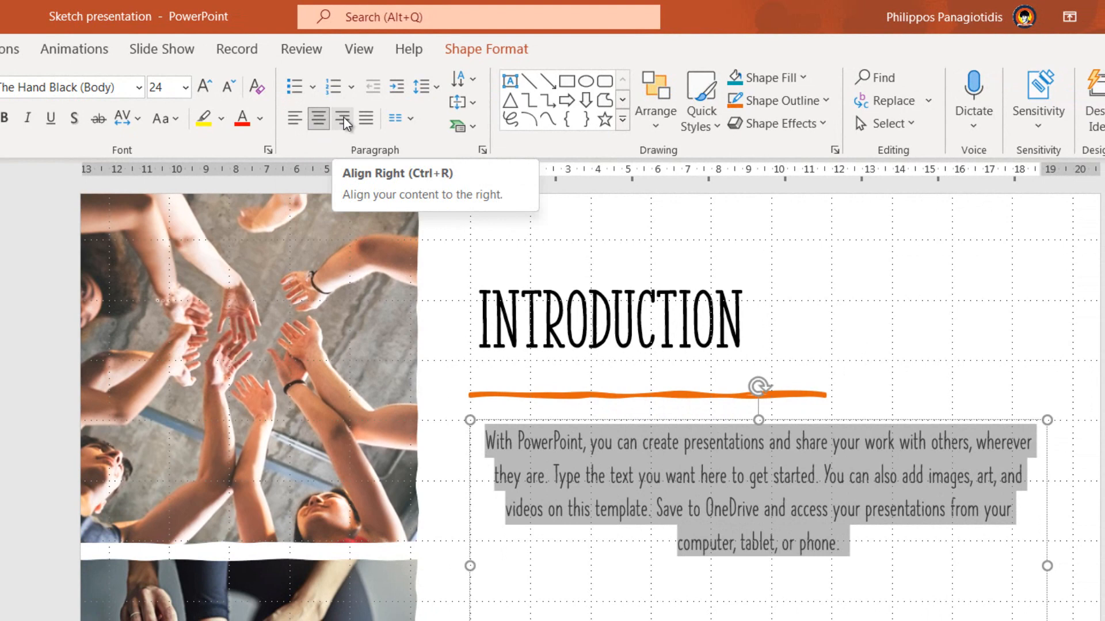
left_click(343, 117)
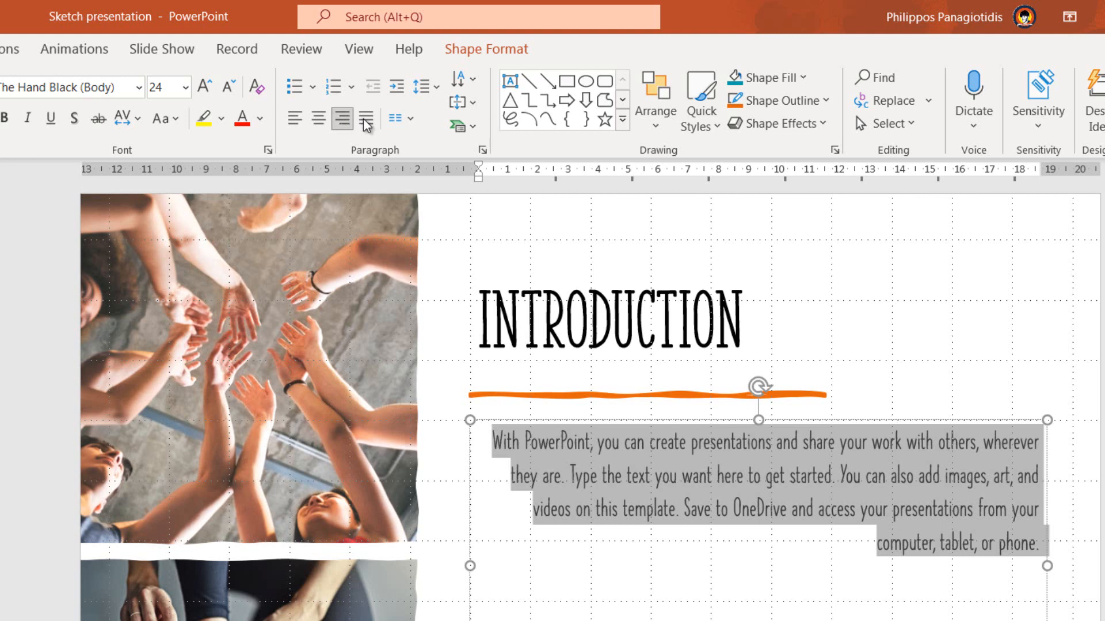
mouse_move(366, 119)
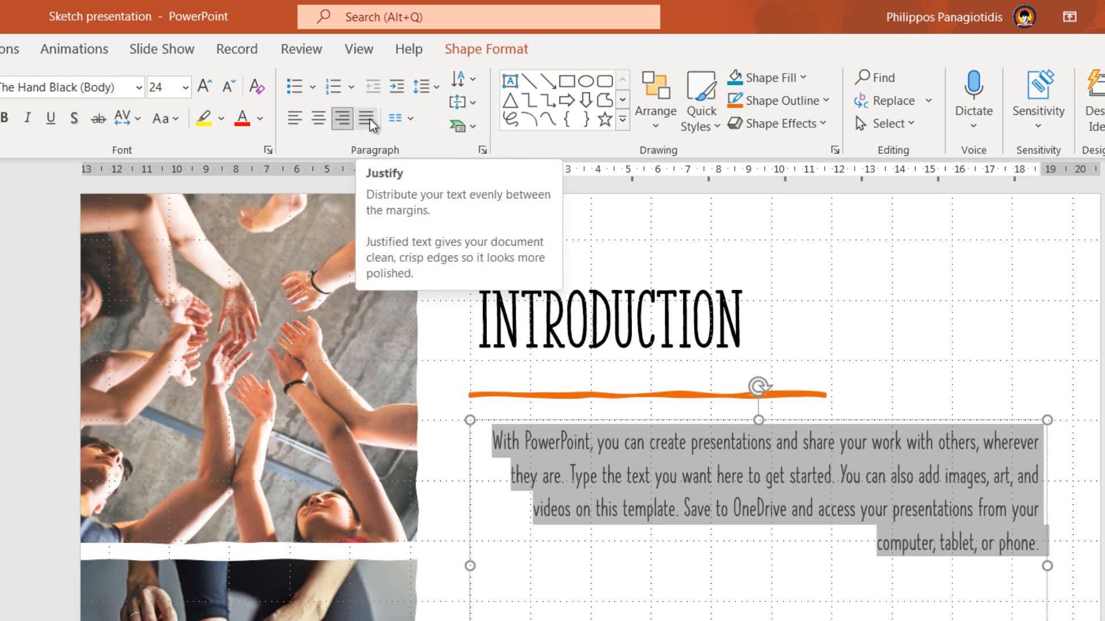
left_click(365, 117)
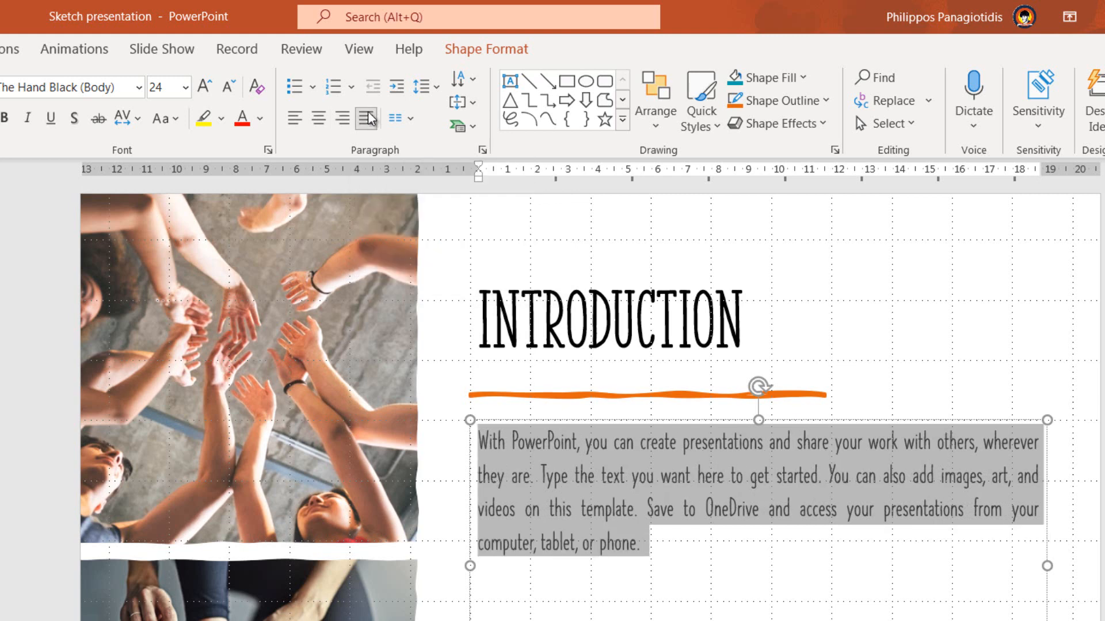
mouse_move(367, 118)
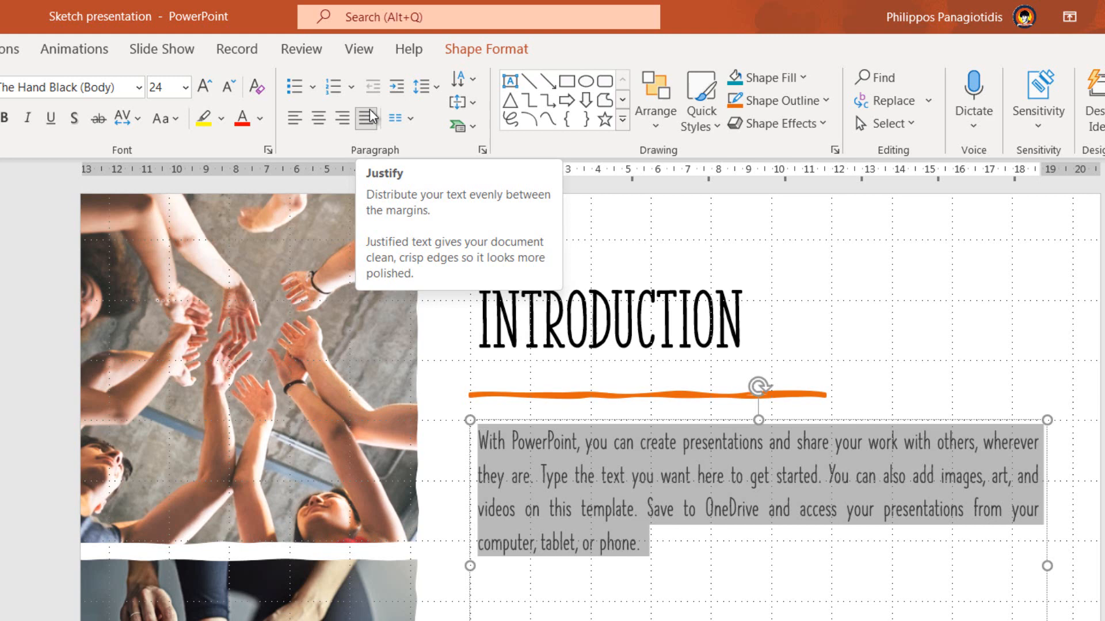
mouse_move(457, 109)
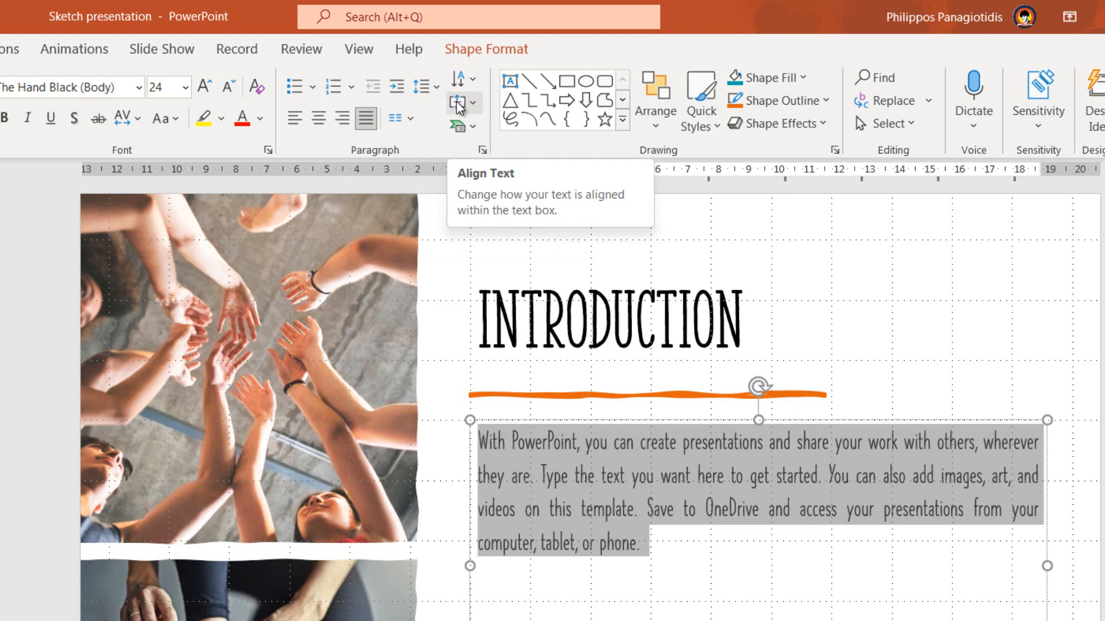
mouse_move(469, 115)
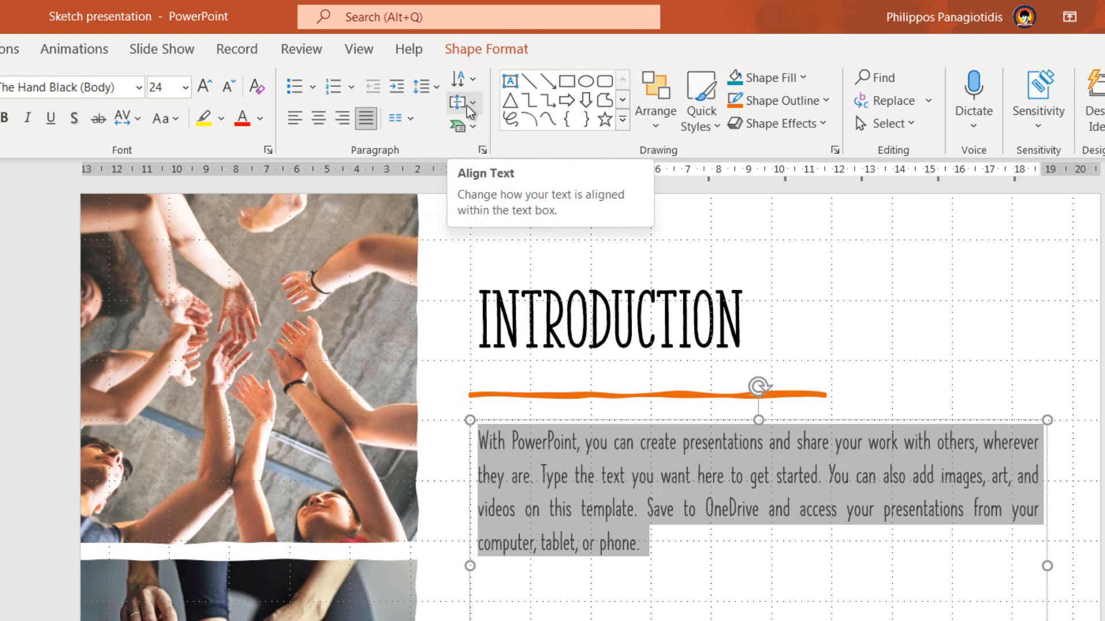
mouse_move(476, 113)
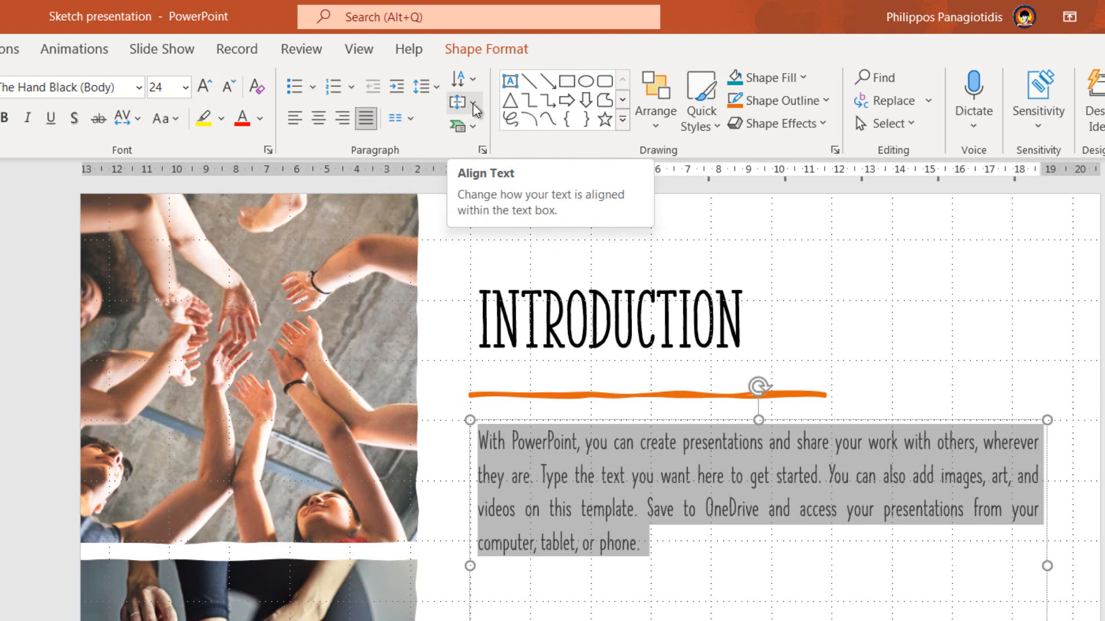
Set the body text's vertical alignment to Middle, then change it to Bottom
left_click(473, 109)
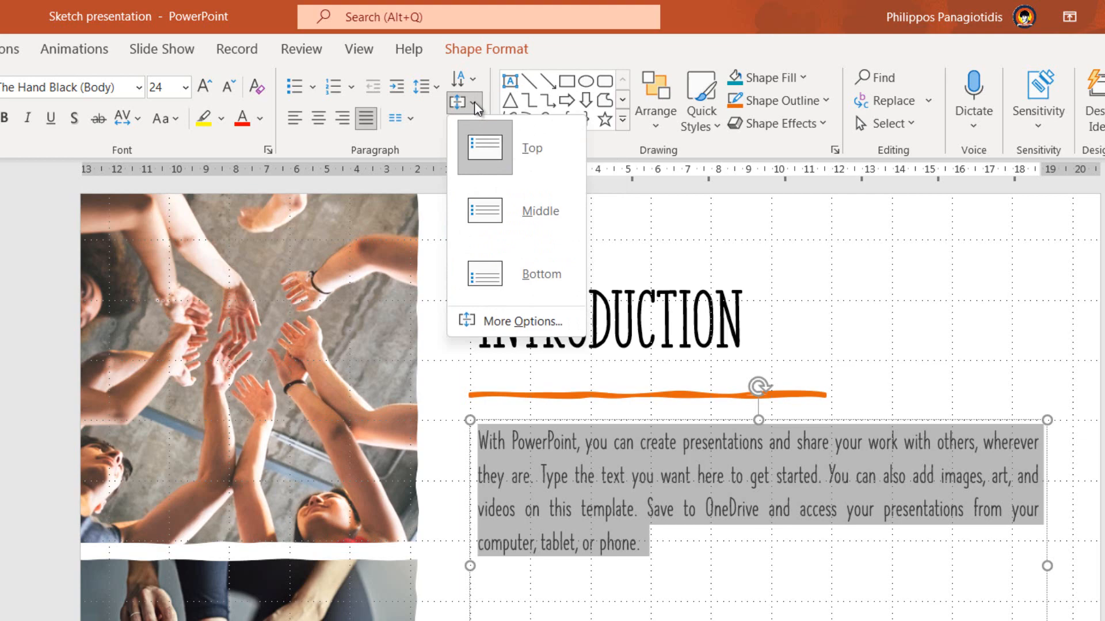
mouse_move(487, 128)
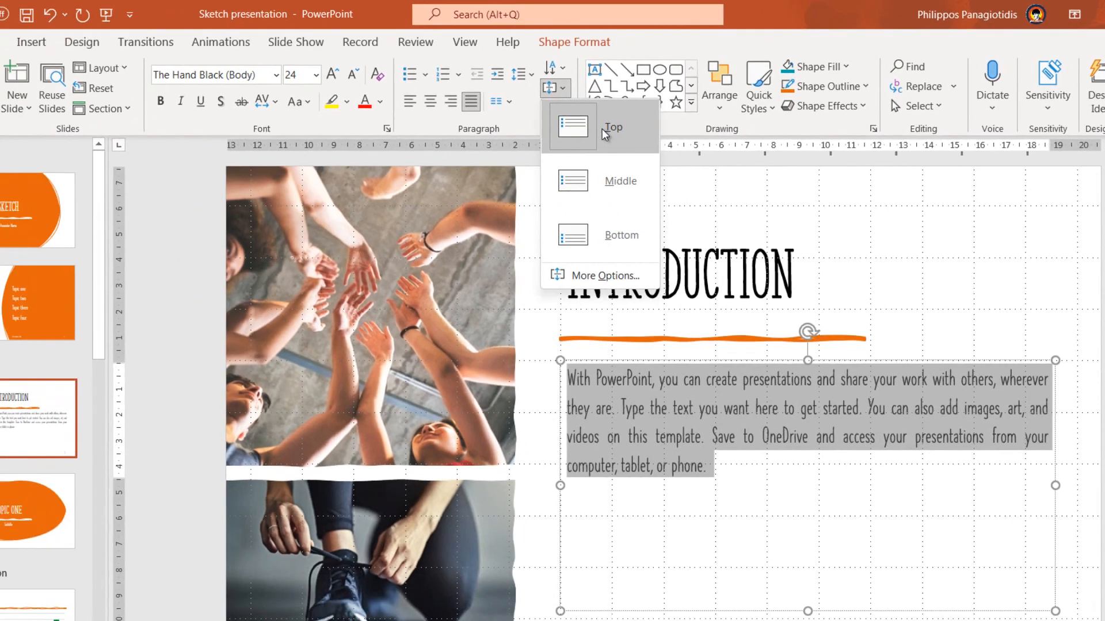
mouse_move(602, 150)
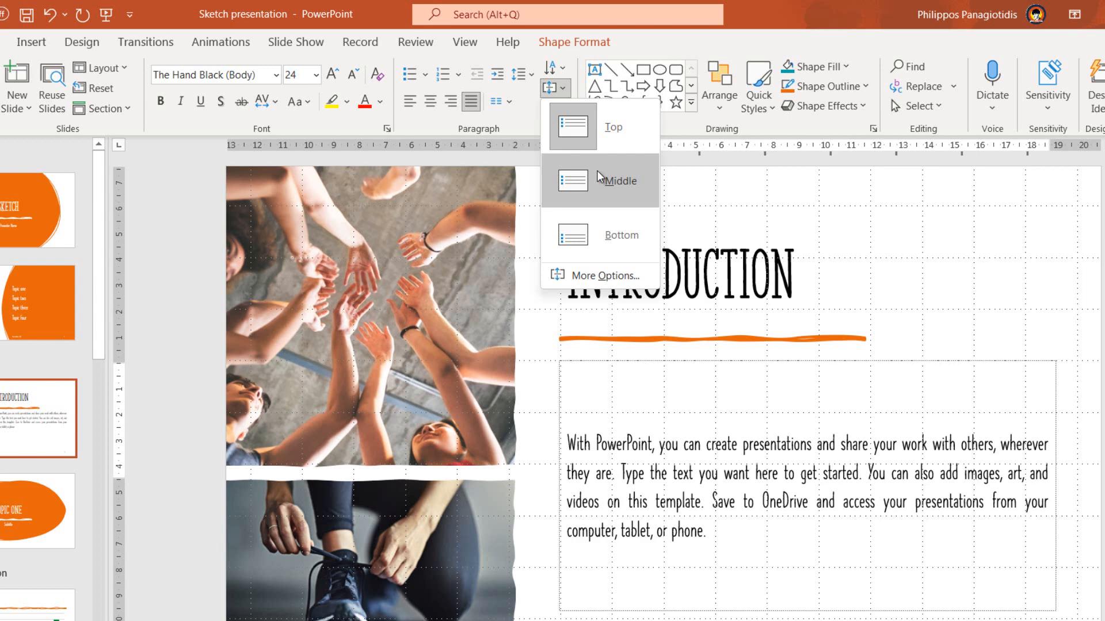
left_click(619, 180)
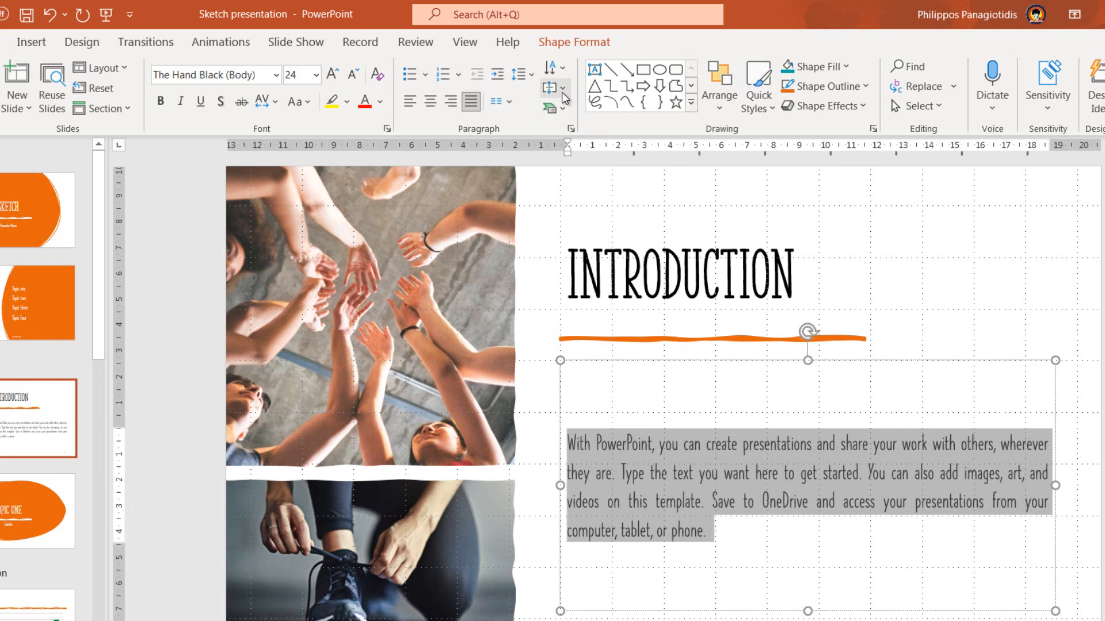
left_click(554, 88)
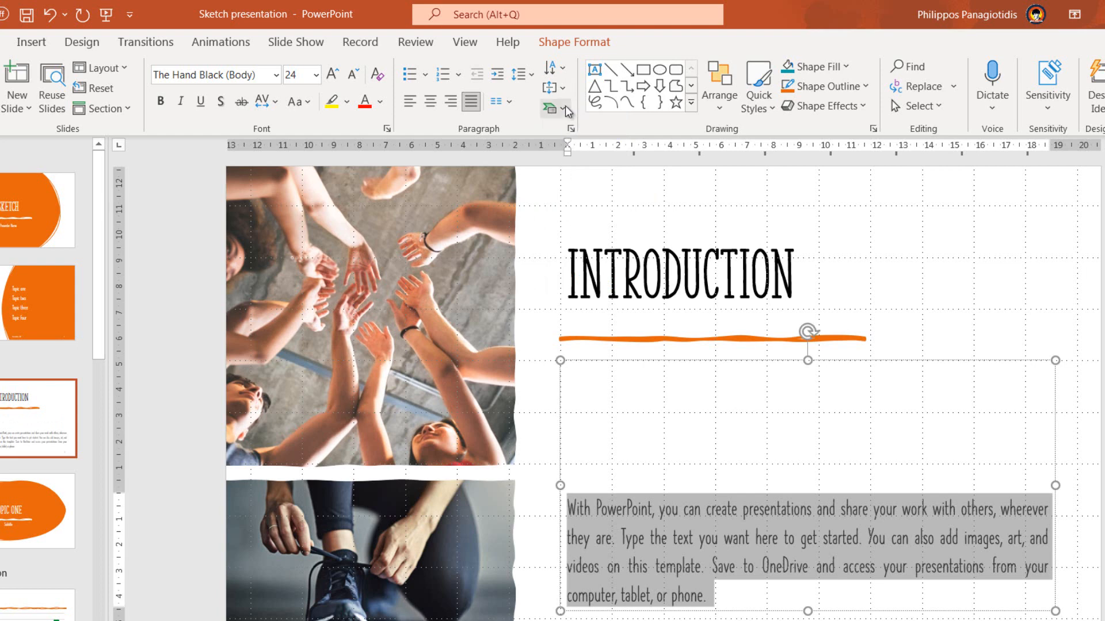
left_click(566, 86)
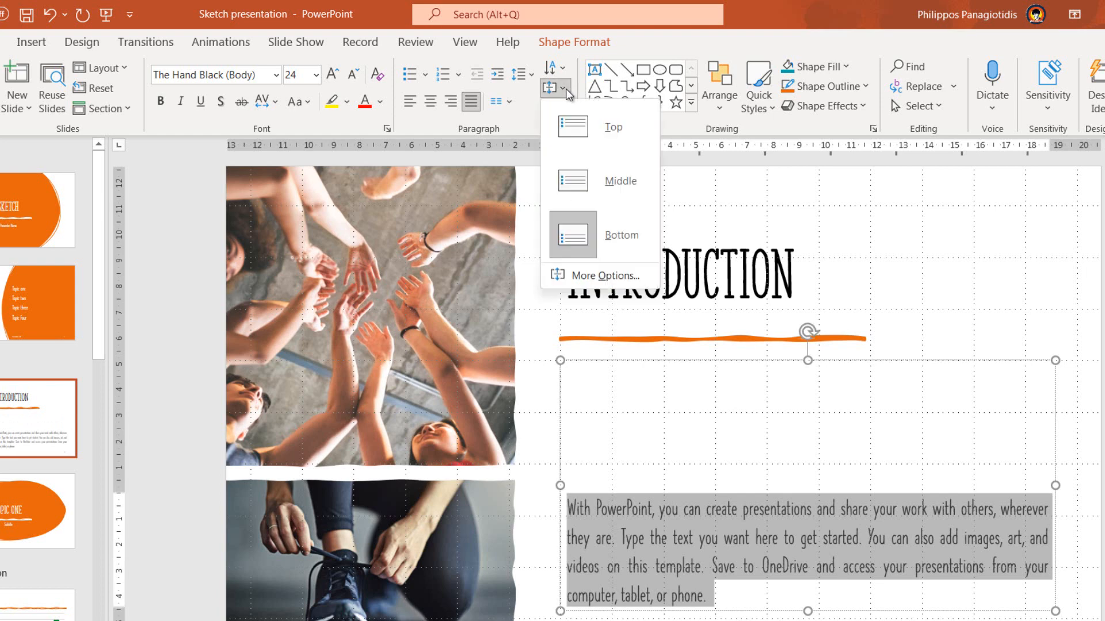
left_click(603, 181)
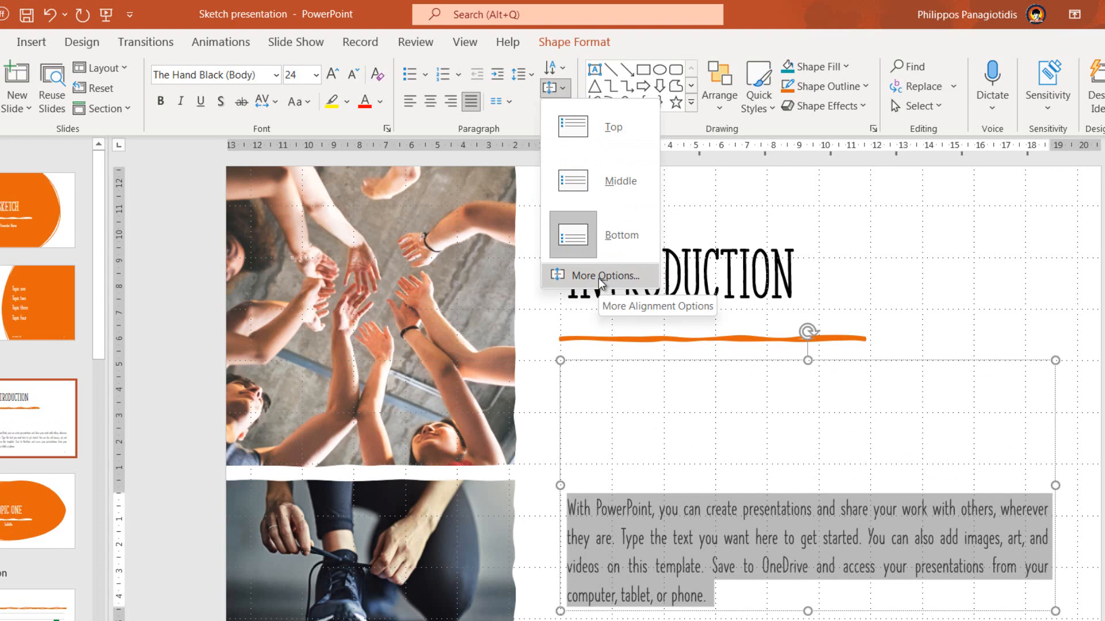
Open Format Shape Text Box options from Align Text and keep Vertical alignment at Bottom
left_click(600, 276)
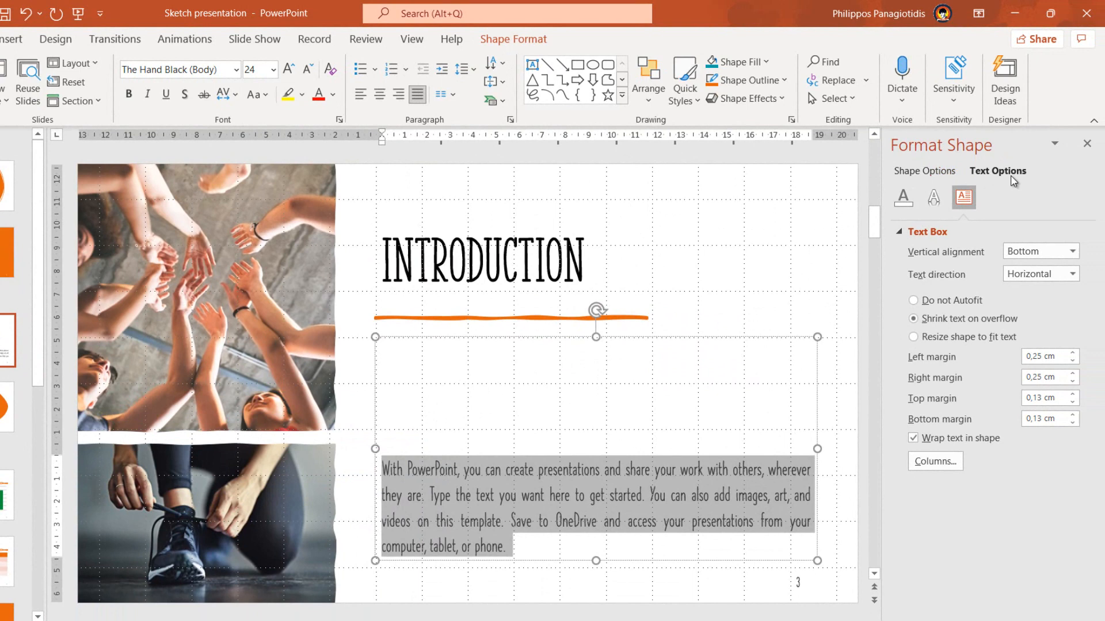
mouse_move(964, 197)
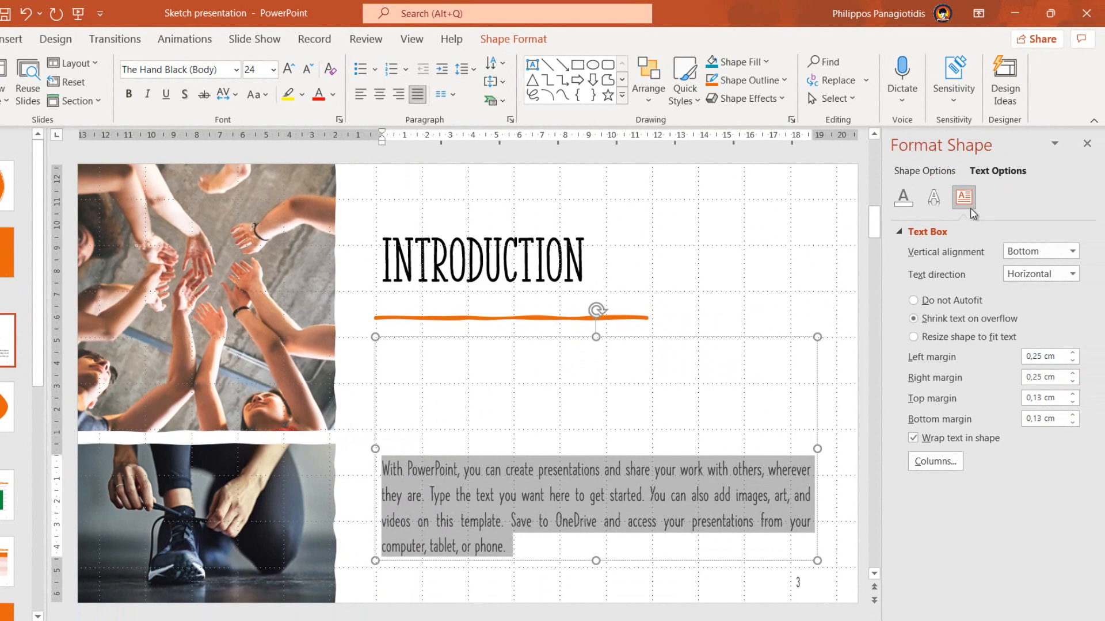
mouse_move(964, 198)
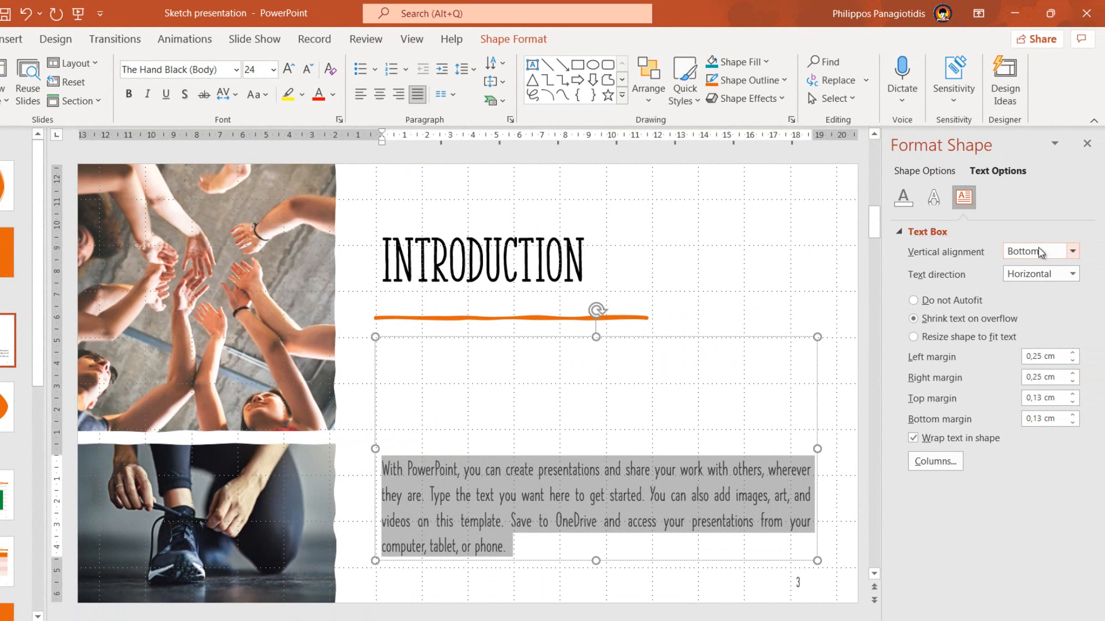
left_click(1071, 252)
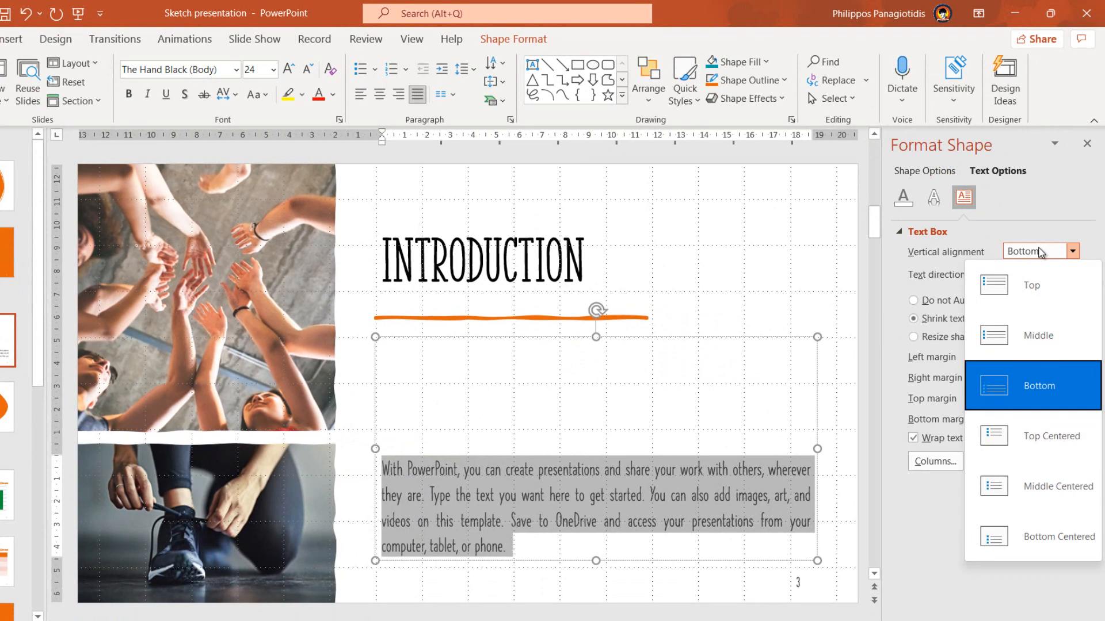
left_click(1038, 385)
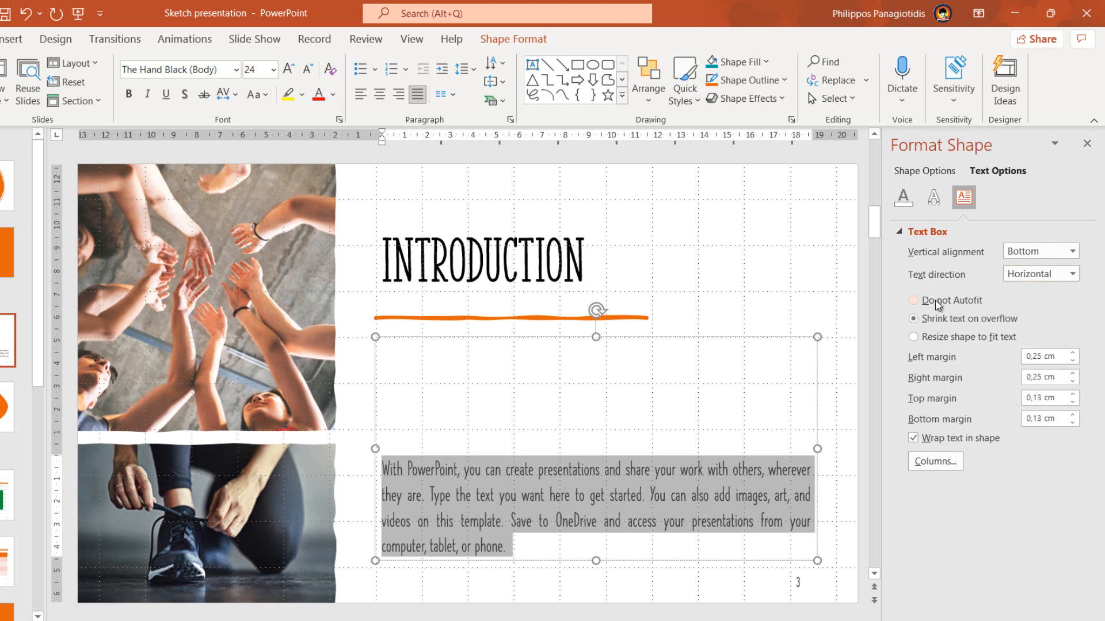
mouse_move(945, 346)
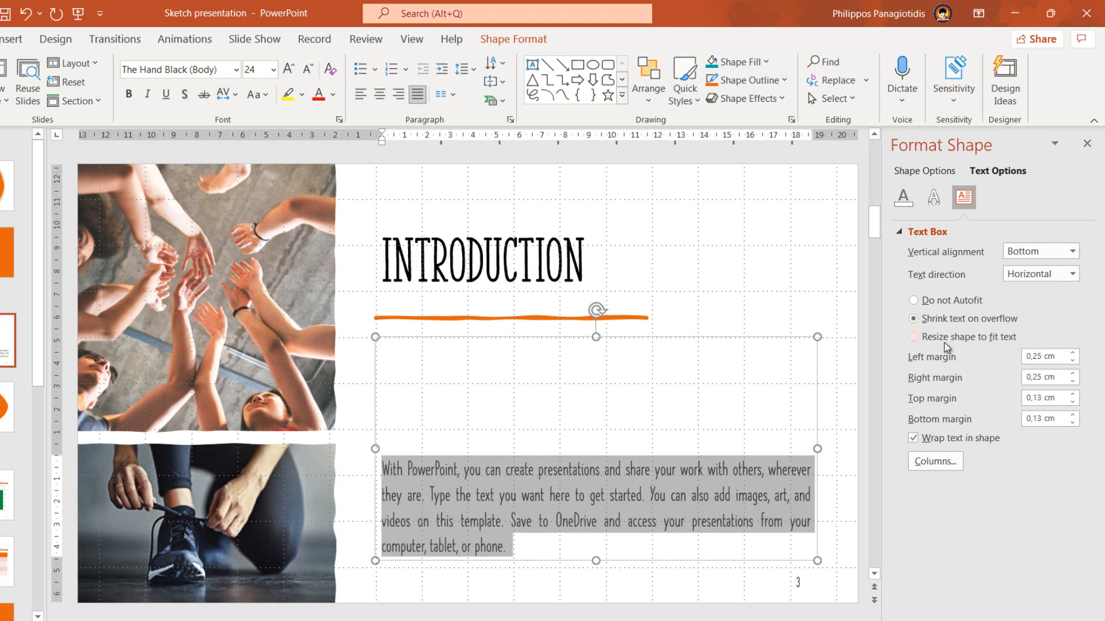
mouse_move(948, 374)
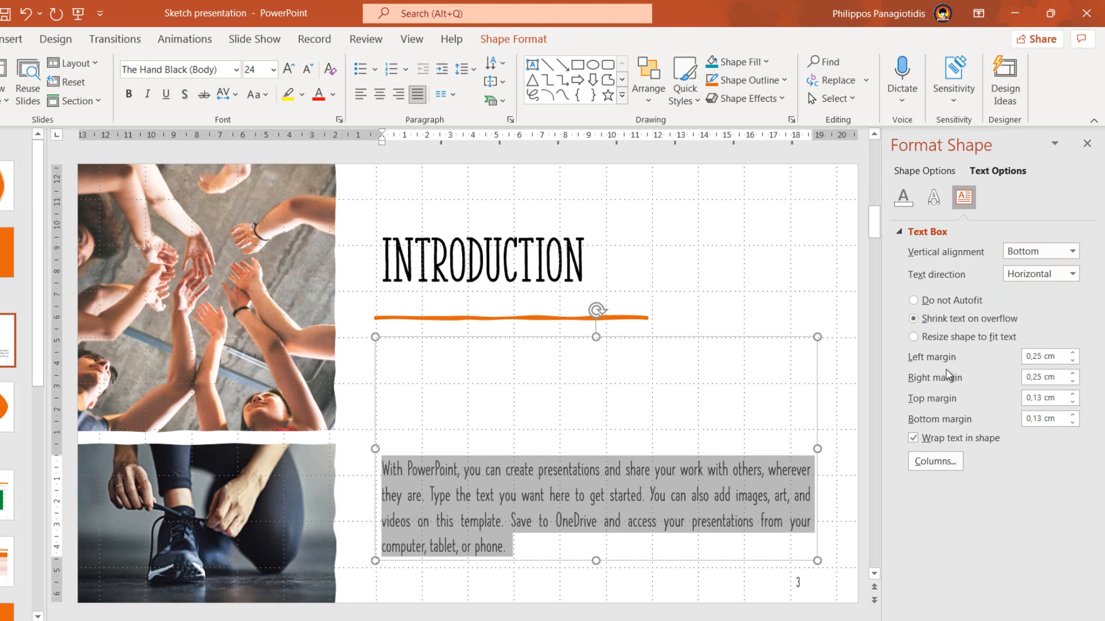